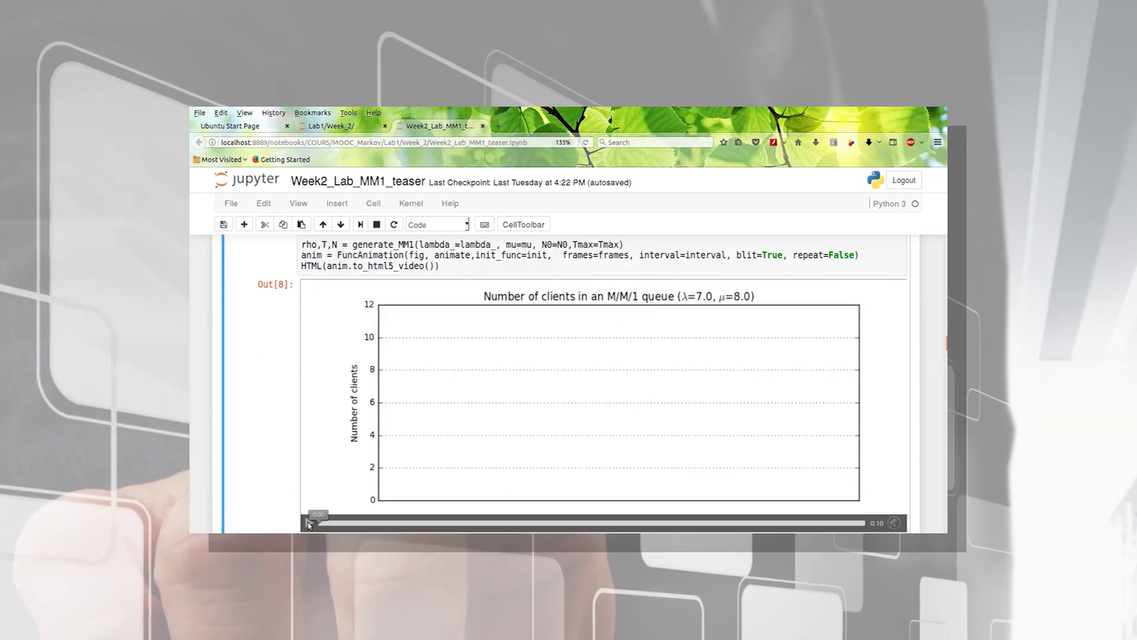
Start the M/M/1 queue animation video so client counts plot over time
click(307, 523)
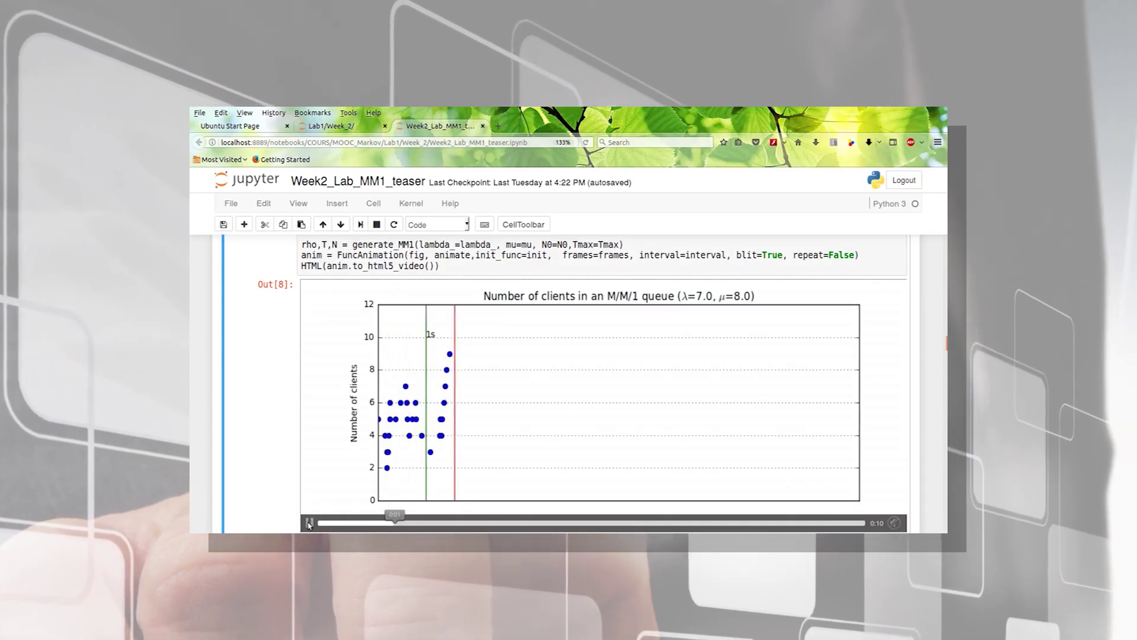
click(309, 523)
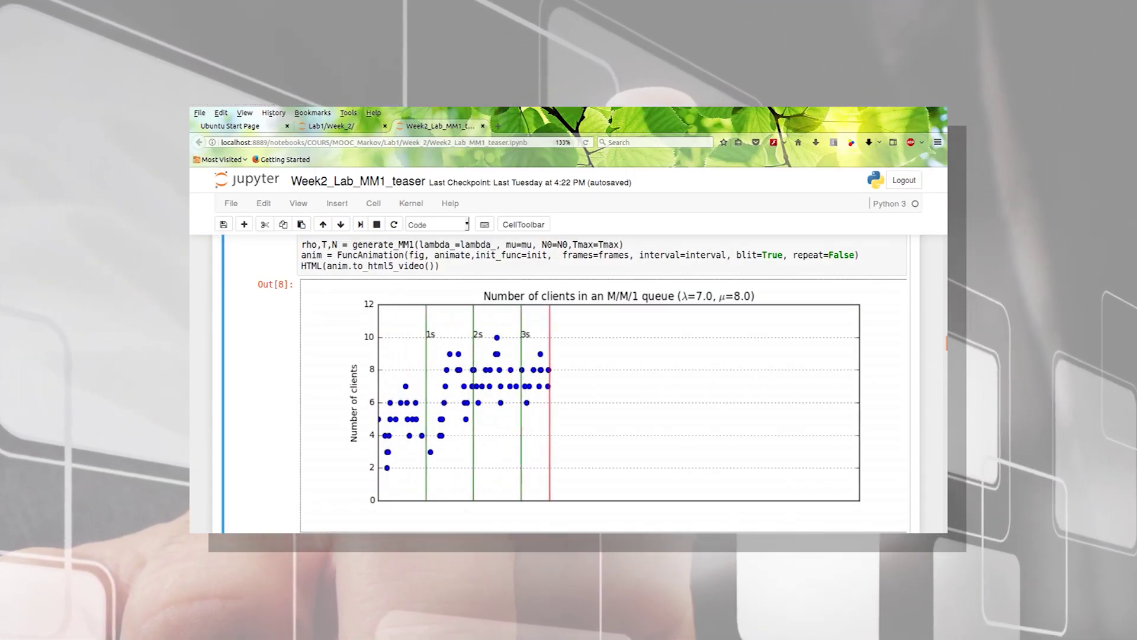